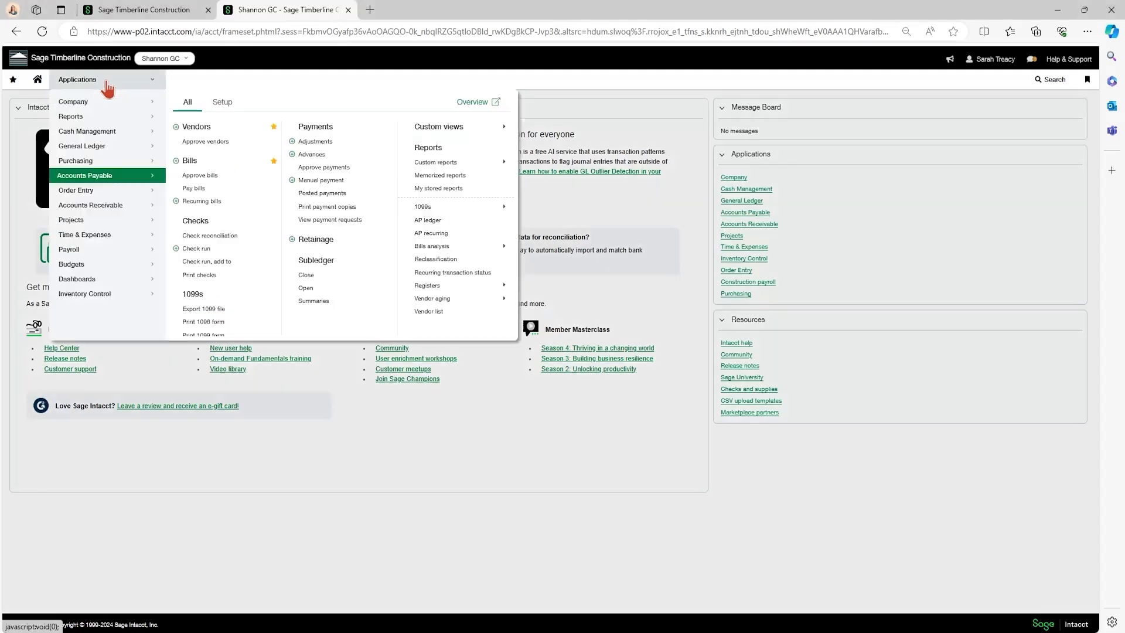
mouse_move(84, 189)
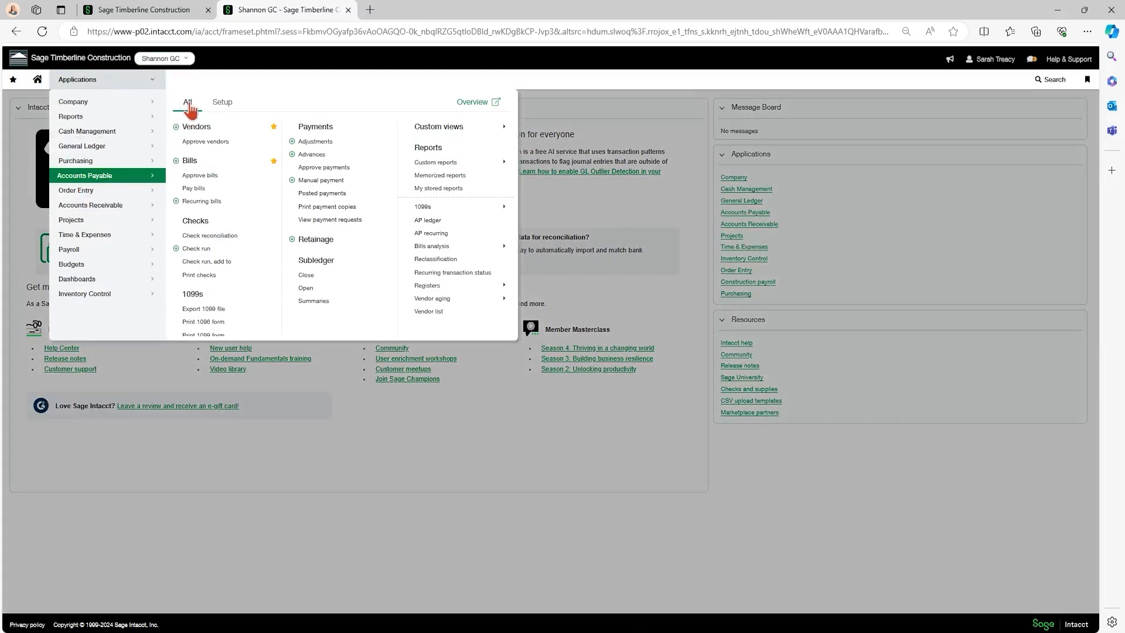
Step: Open the Accounts Payable Print checks page
left_click(199, 275)
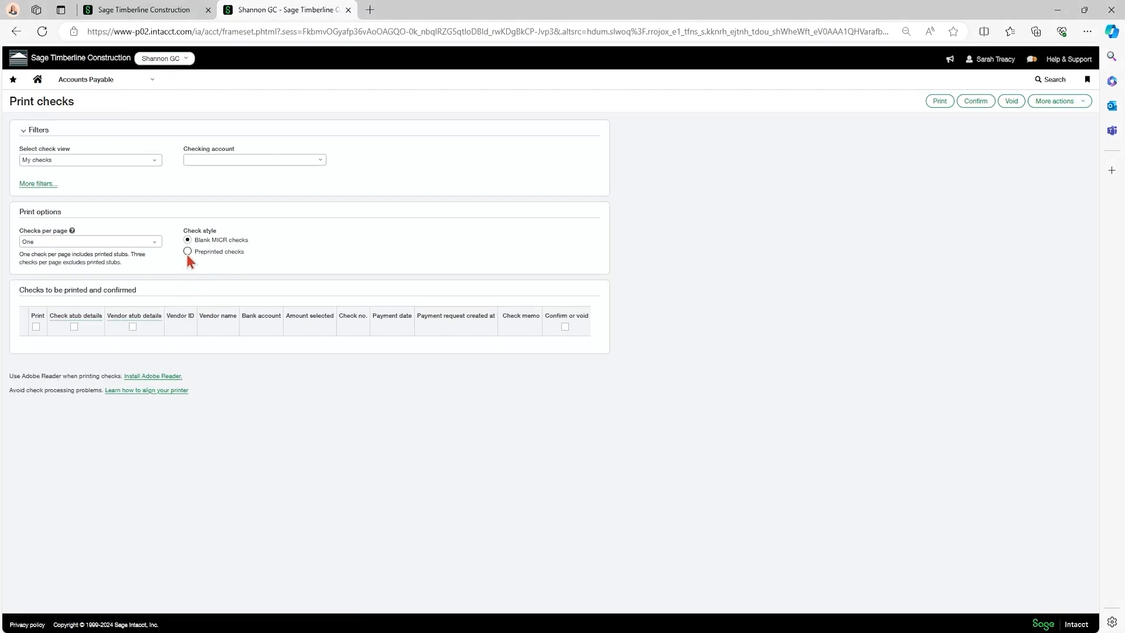
Step: Use pre-printed checks from BOFA--Bank of America, starting at check number 1032
left_click(187, 251)
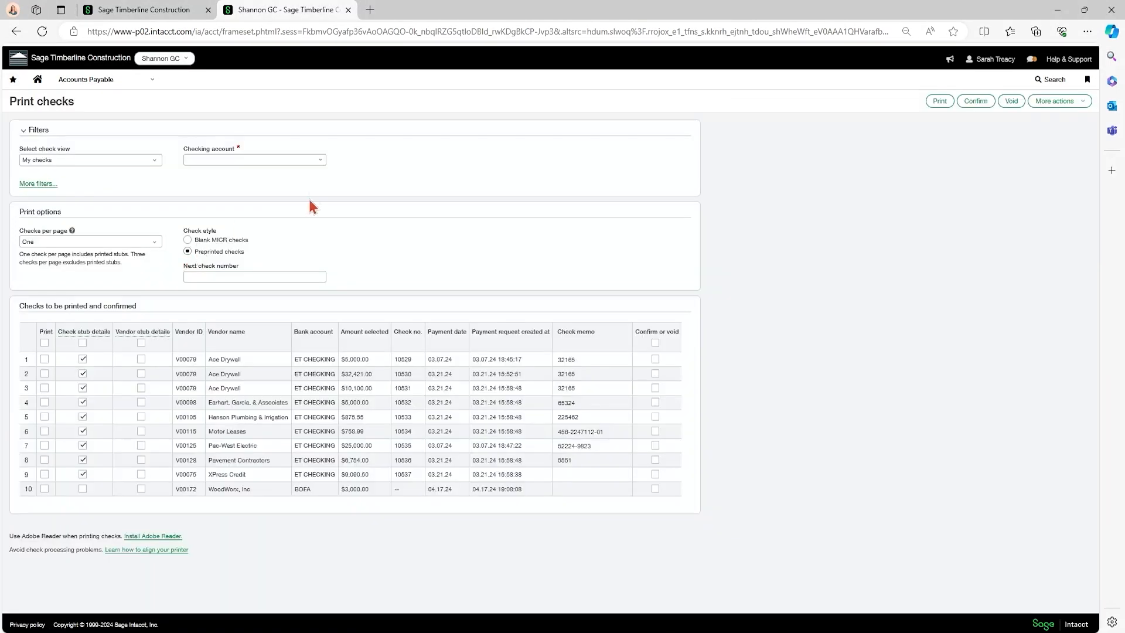
left_click(253, 159)
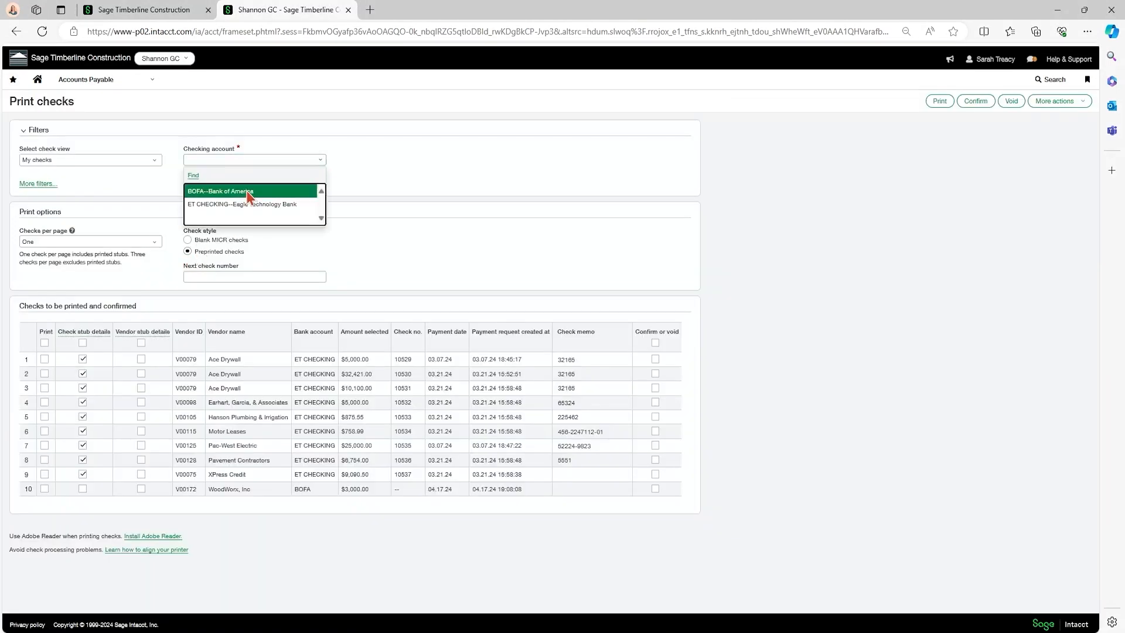
left_click(223, 191)
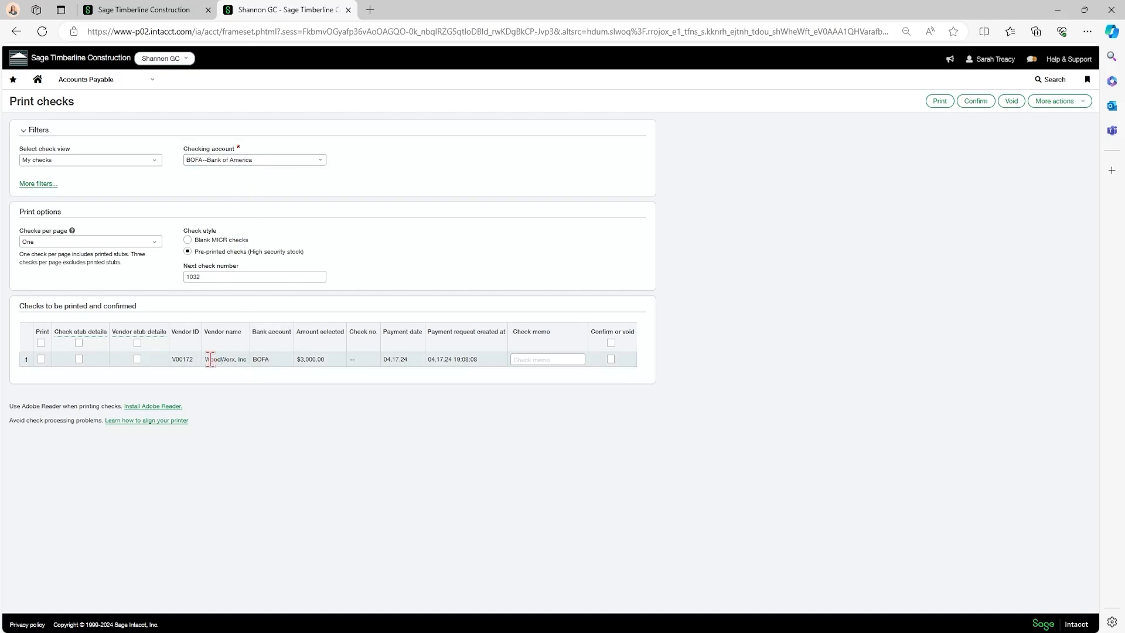
left_click(253, 276)
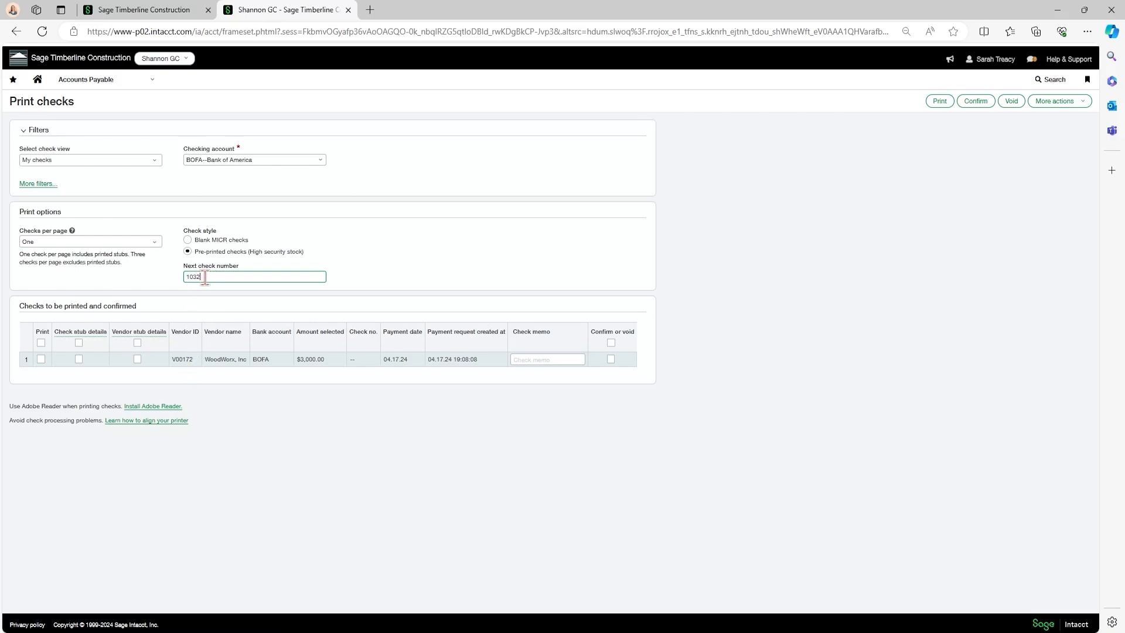
mouse_move(97, 295)
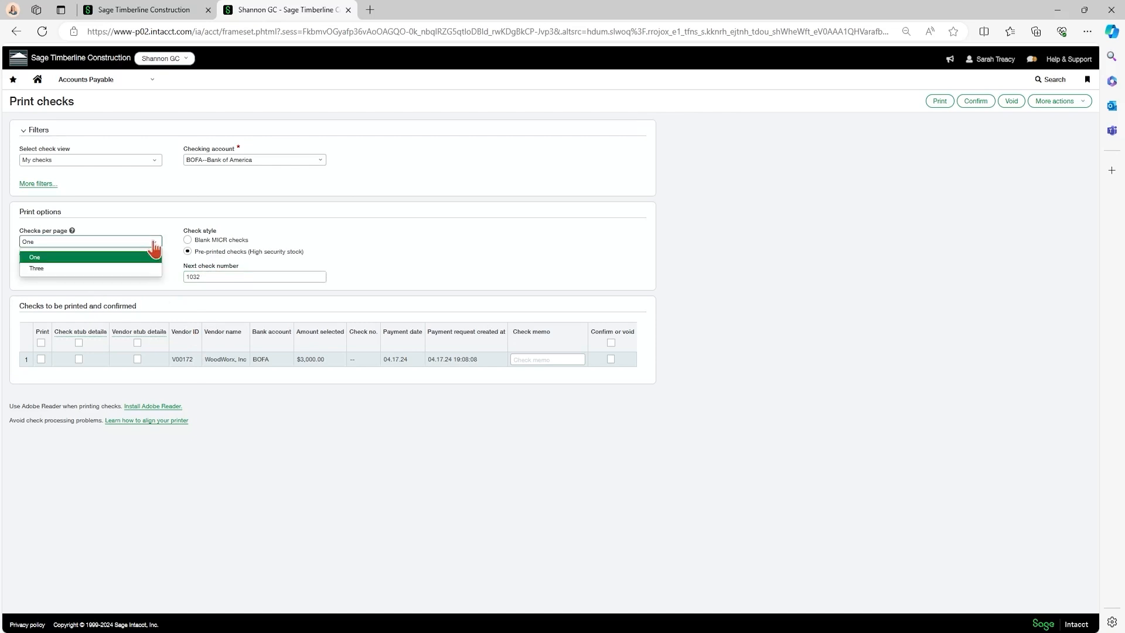
mouse_move(125, 277)
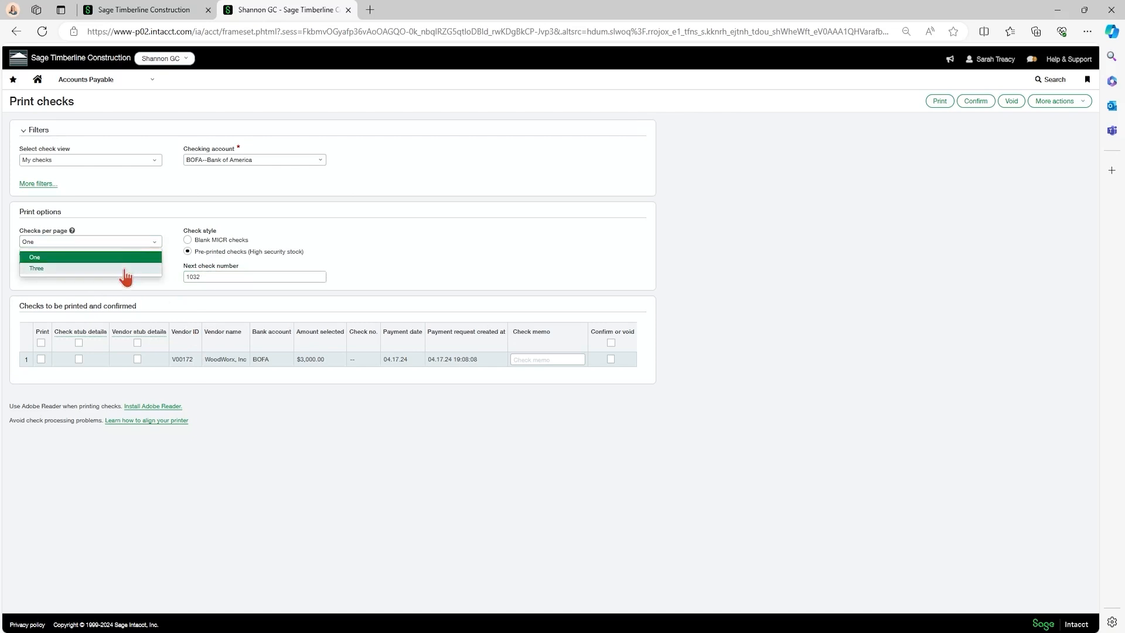
Step: Keep one check per page and tick Print on the WoodWorx, Inc row
left_click(35, 256)
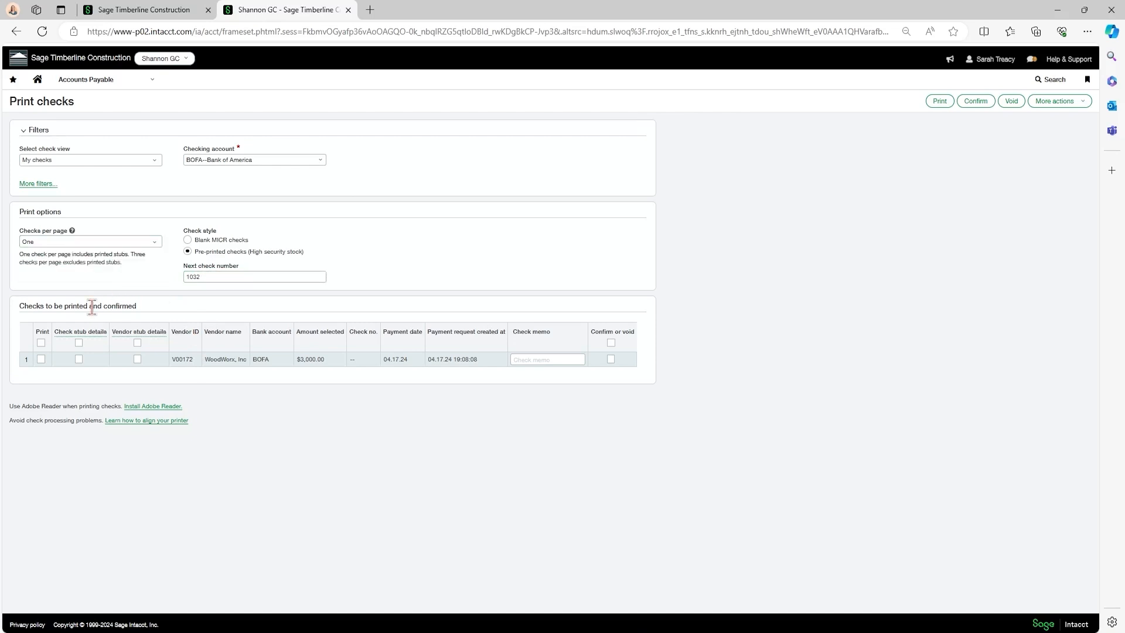
left_click(41, 359)
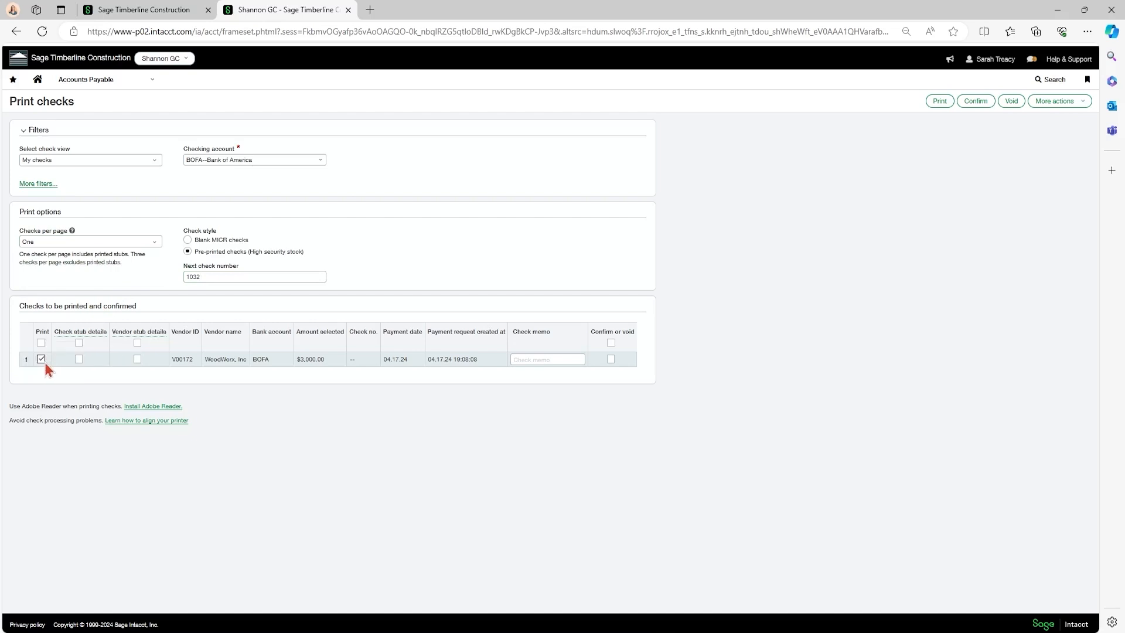
left_click(41, 343)
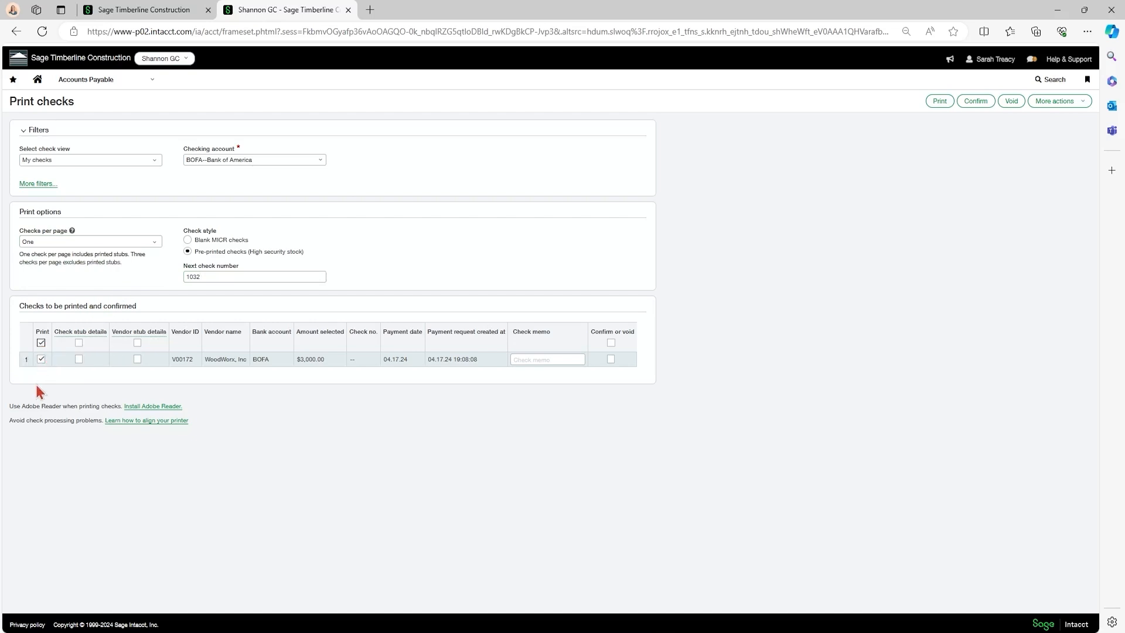
mouse_move(370, 361)
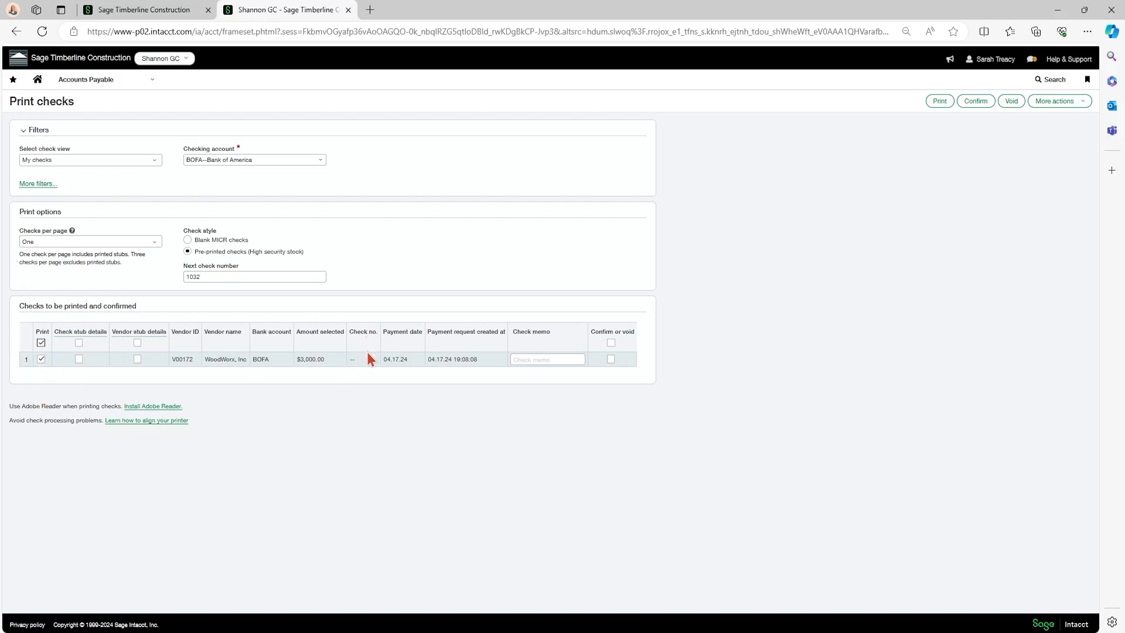
mouse_move(360, 368)
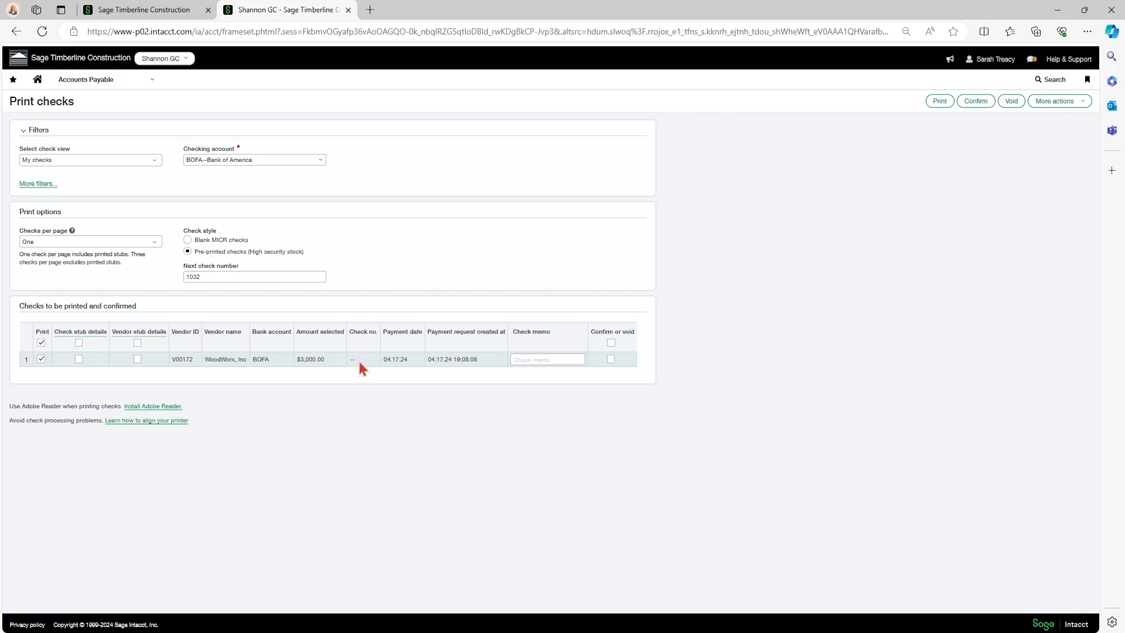
mouse_move(385, 386)
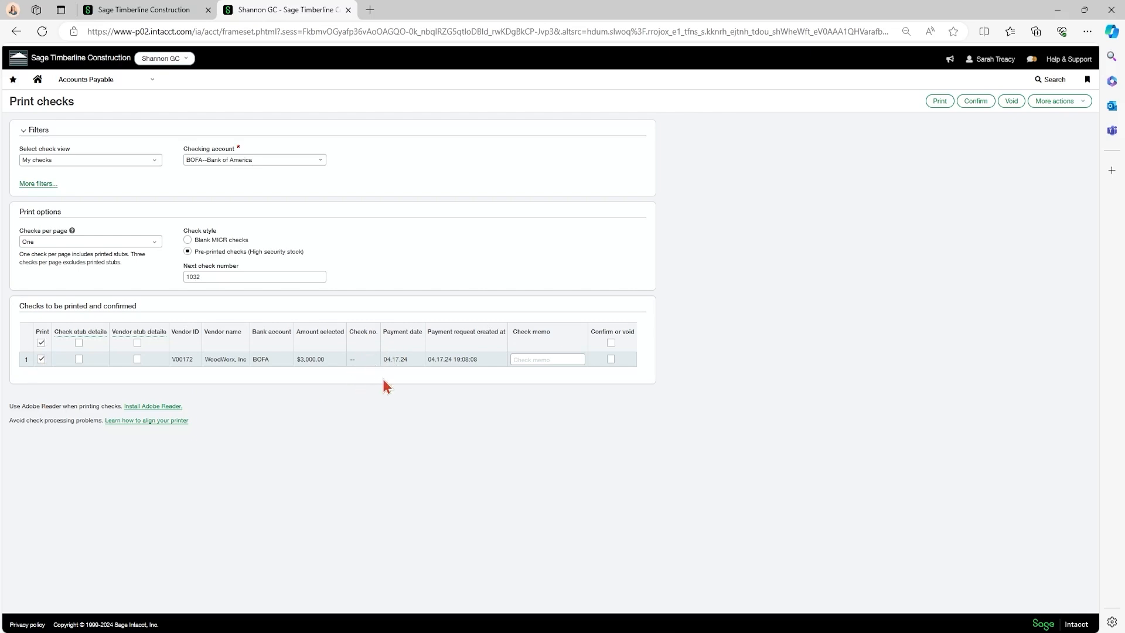
mouse_move(925, 113)
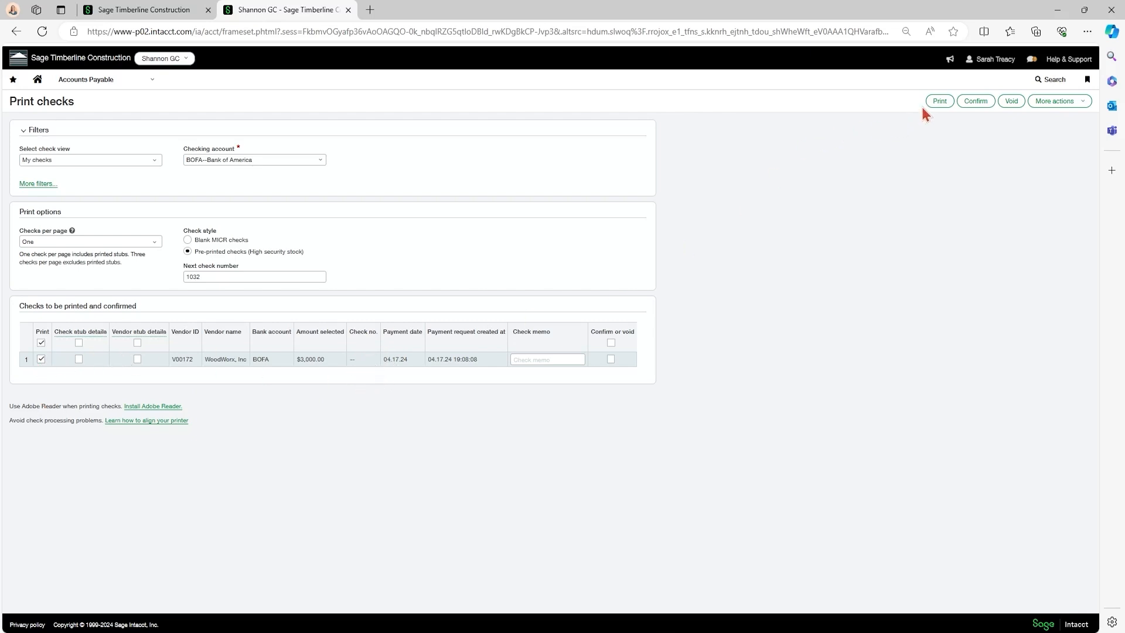
Step: Print the marked WoodWorx check as 1032 and close the PDF preview
left_click(939, 100)
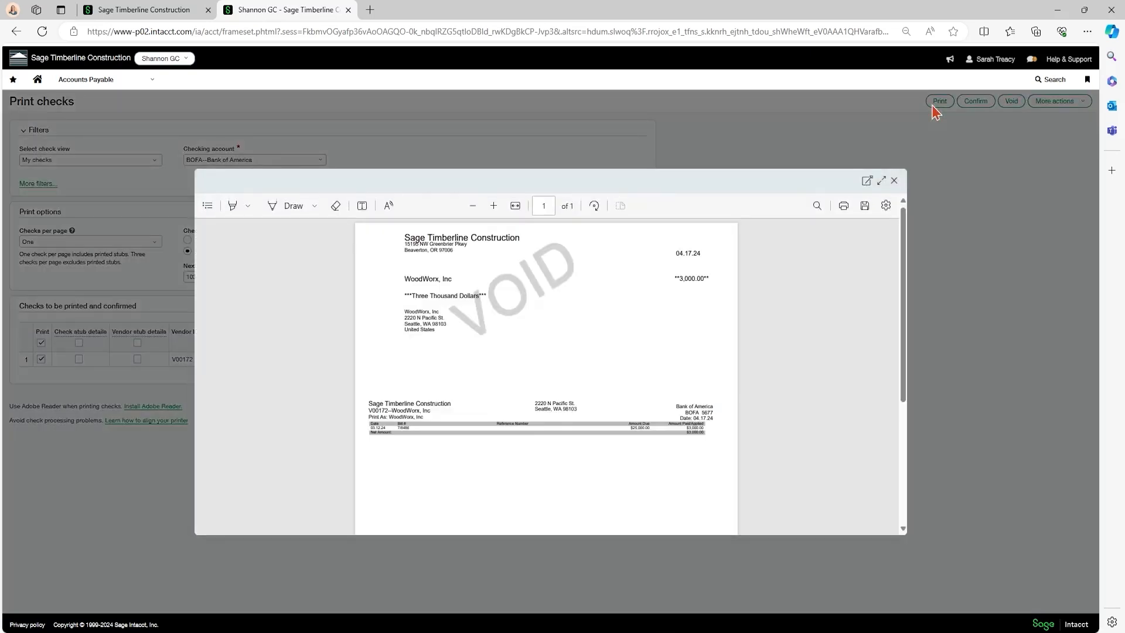
mouse_move(844, 206)
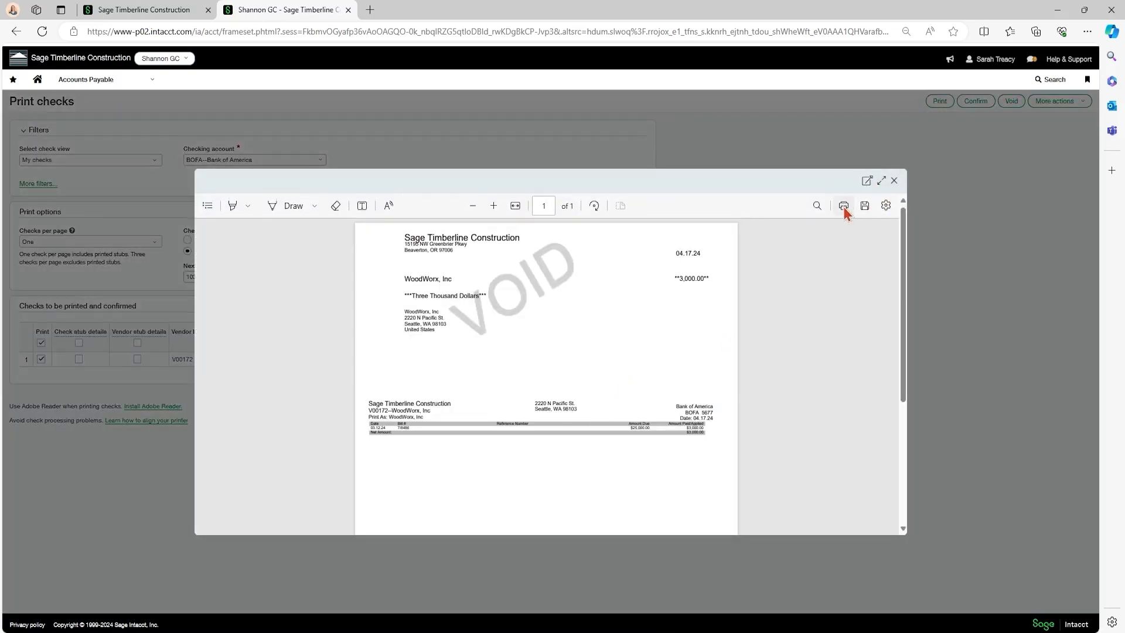
mouse_move(843, 206)
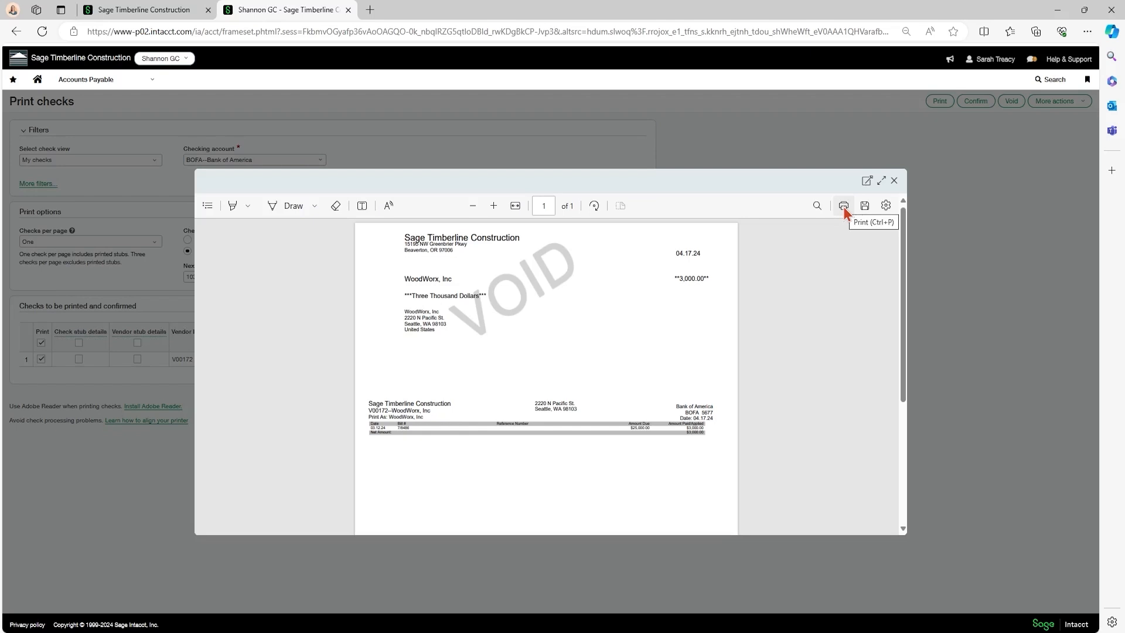
mouse_move(894, 194)
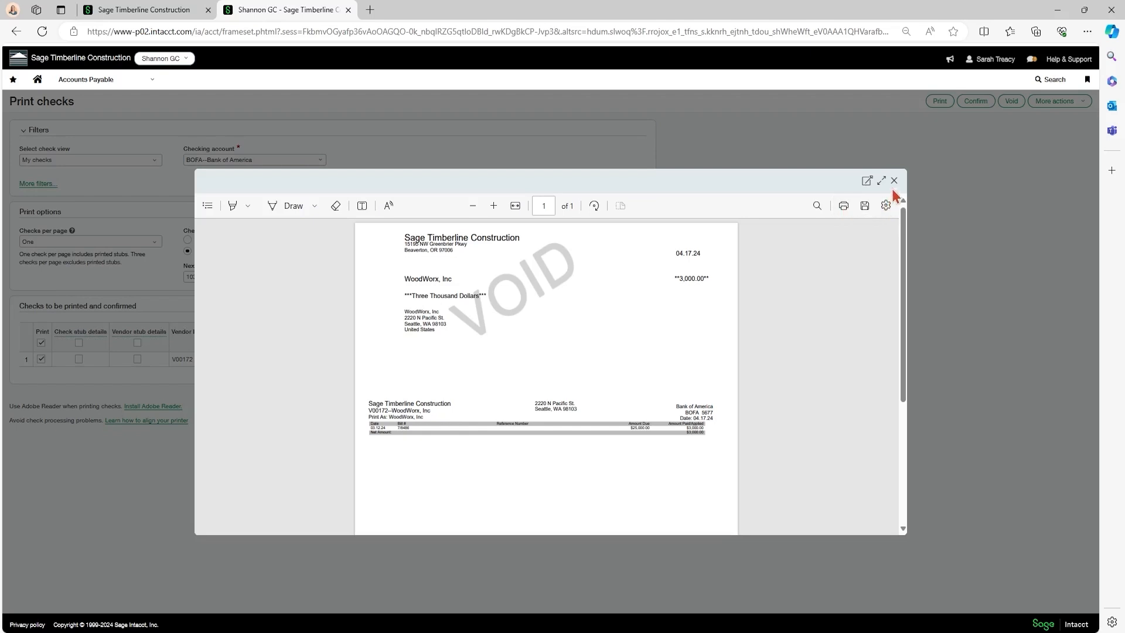
left_click(893, 180)
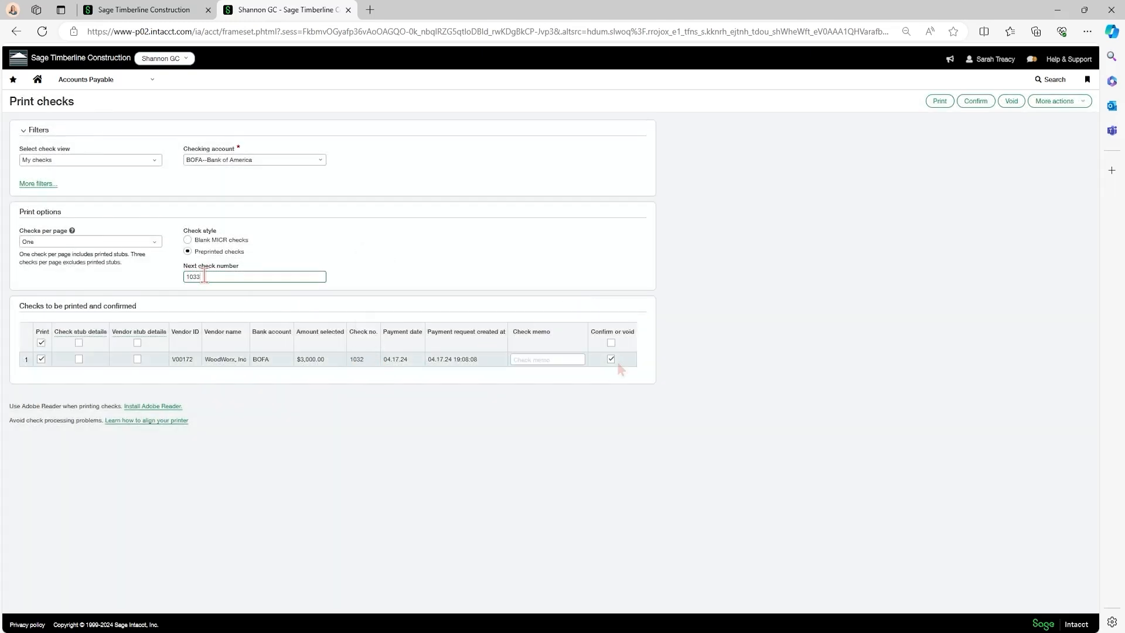
Step: Go Home and choose Leave to exit Print checks without saving
left_click(611, 358)
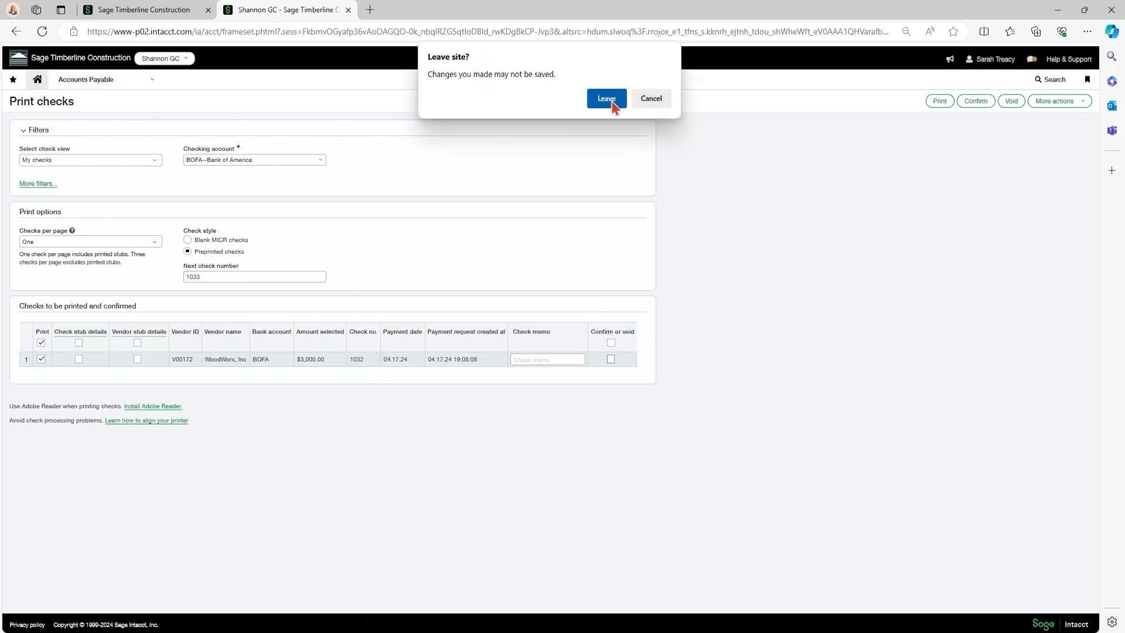
left_click(605, 99)
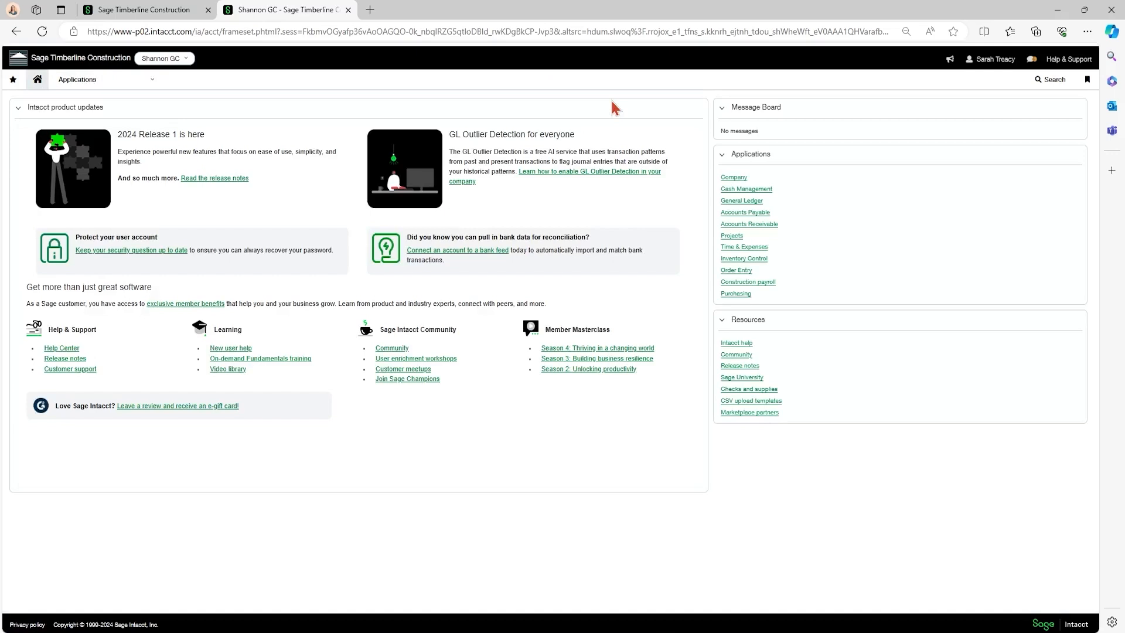
mouse_move(520, 267)
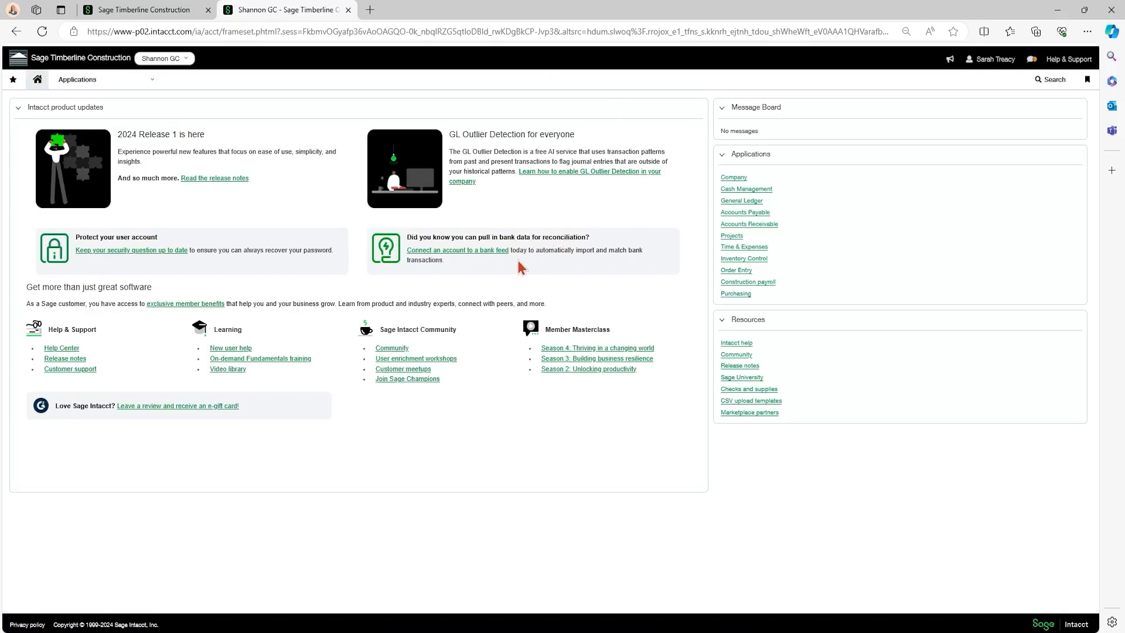
mouse_move(144, 108)
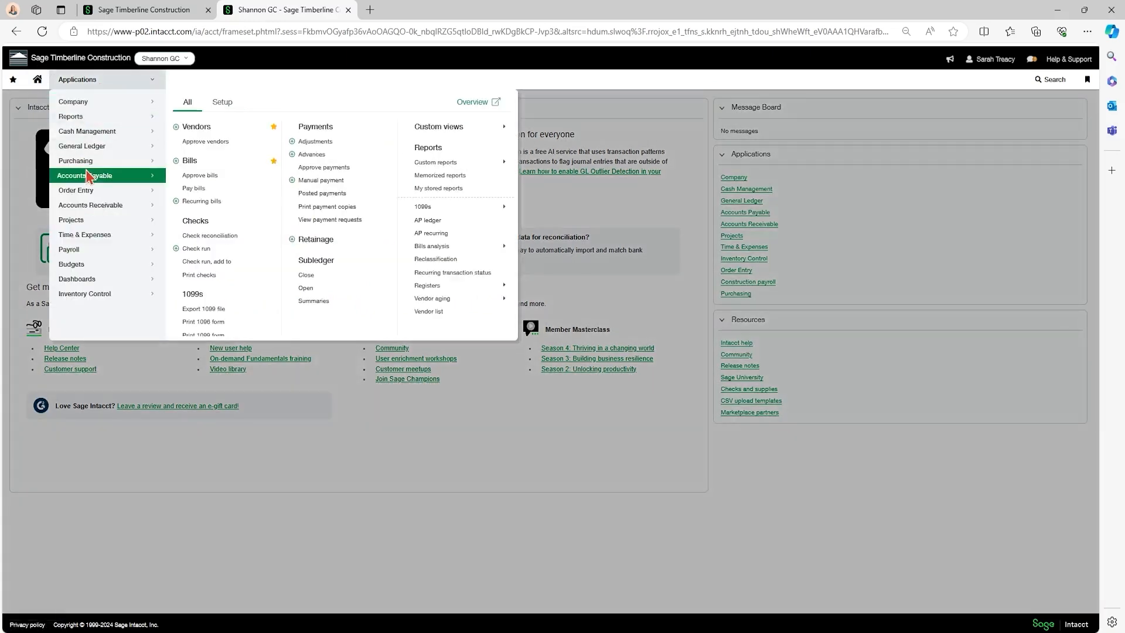
Step: Reopen Print checks and select the BOFA--Bank of America checking account
left_click(199, 275)
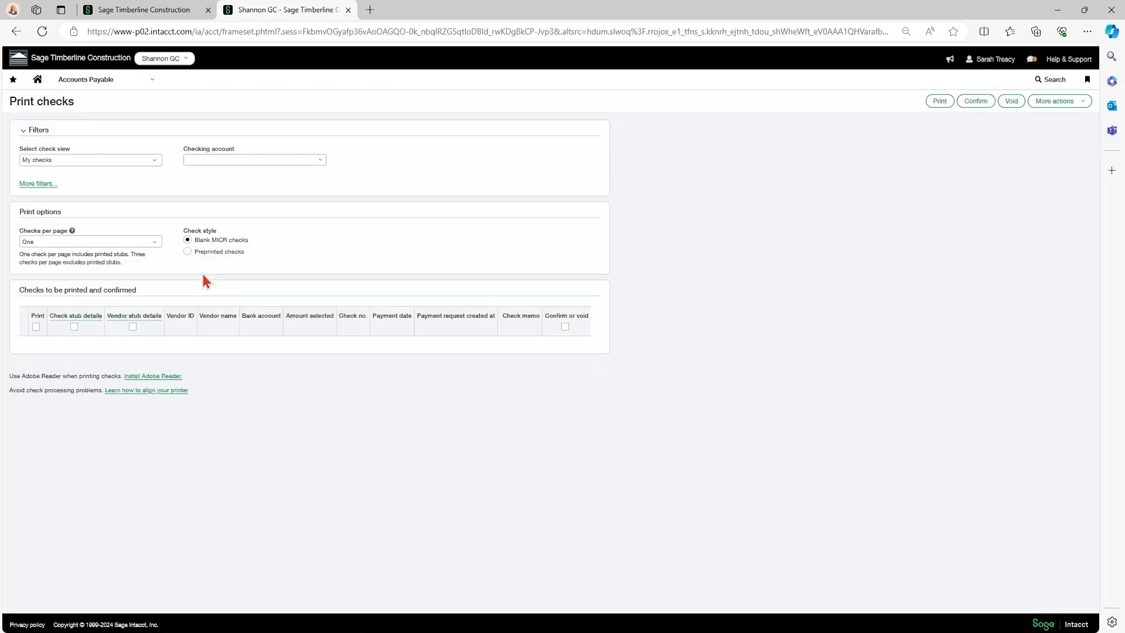
left_click(188, 252)
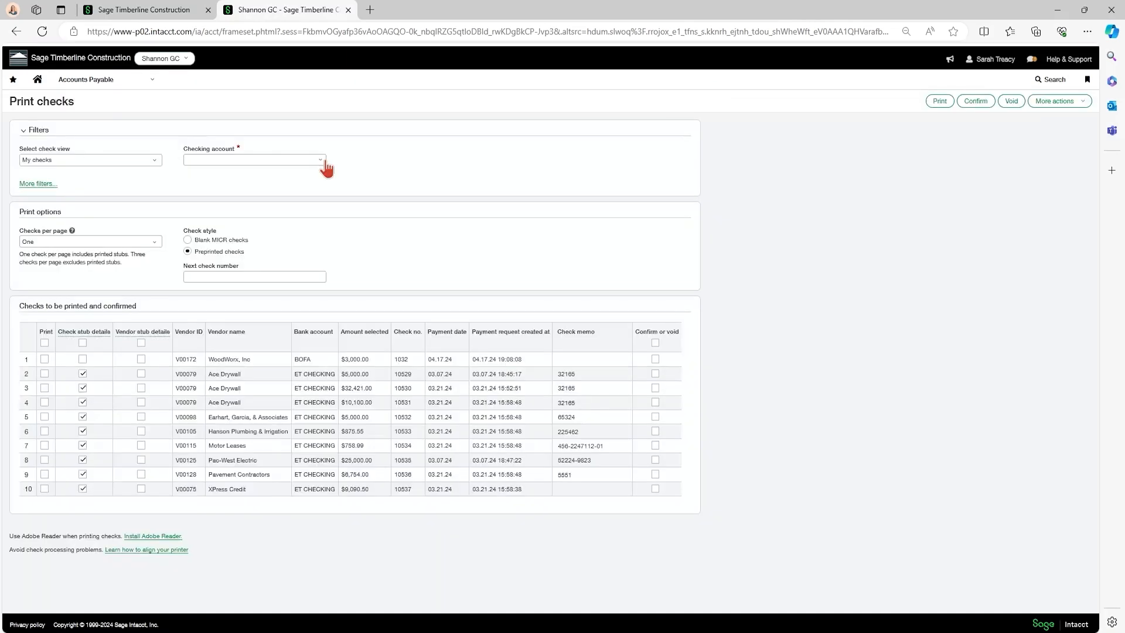
left_click(254, 159)
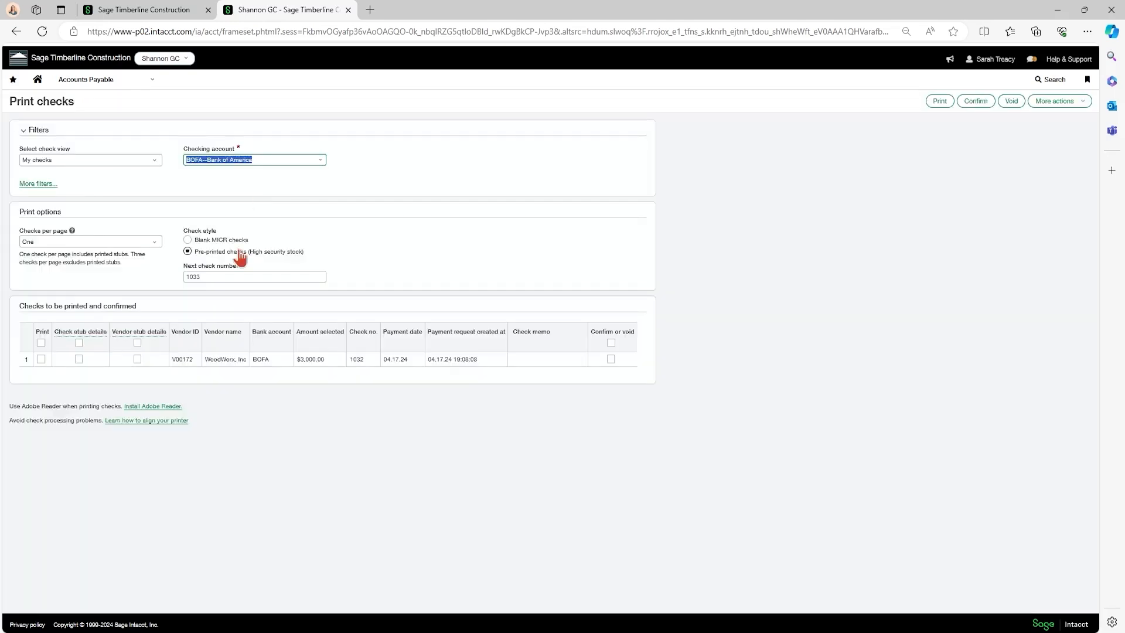
mouse_move(281, 361)
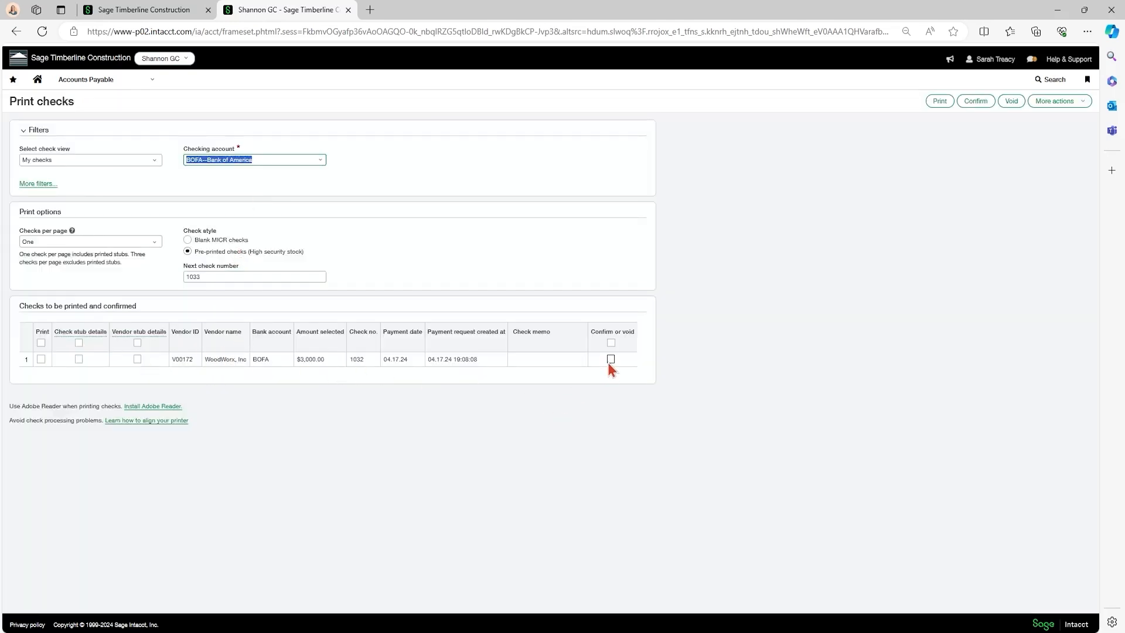
Step: Mark WoodWorx check 1032 for Confirm or void and confirm it
left_click(611, 359)
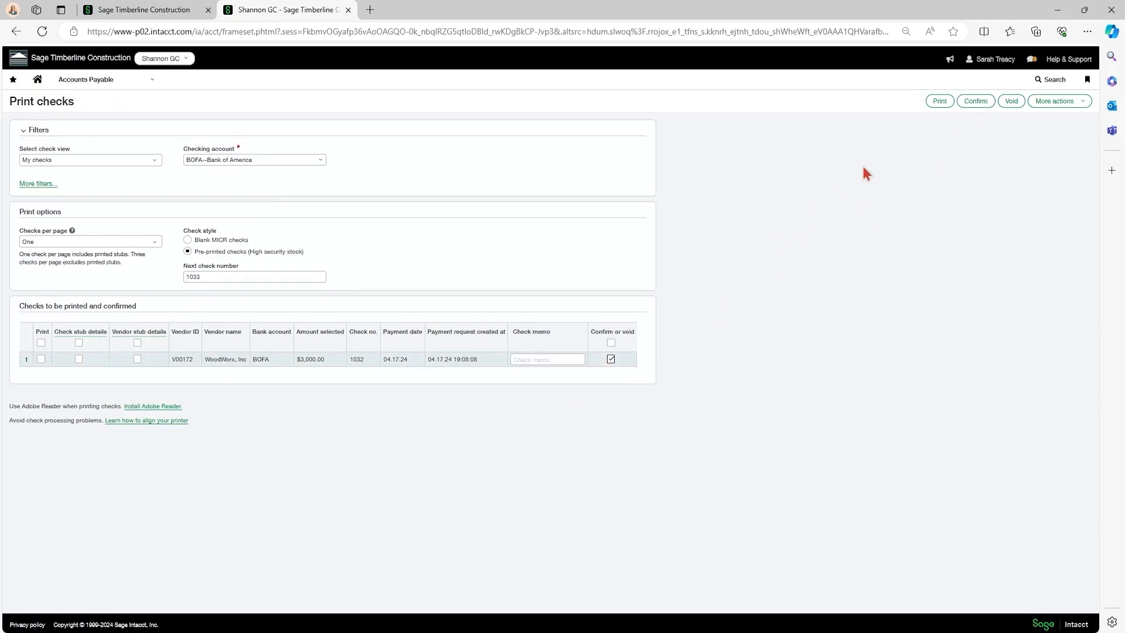
left_click(975, 100)
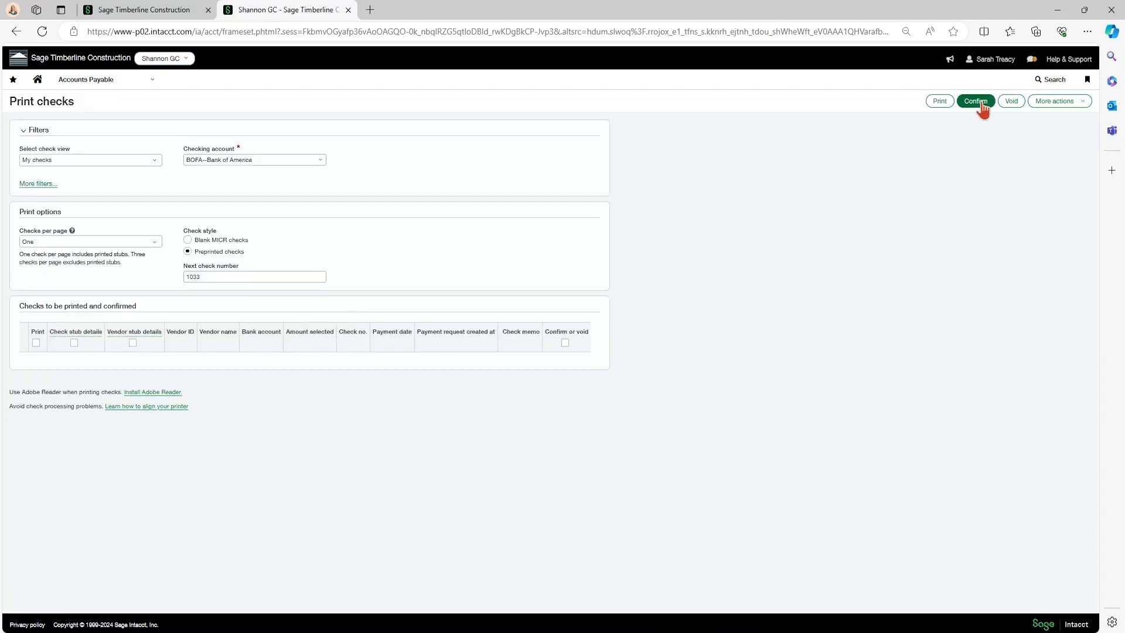
left_click(253, 278)
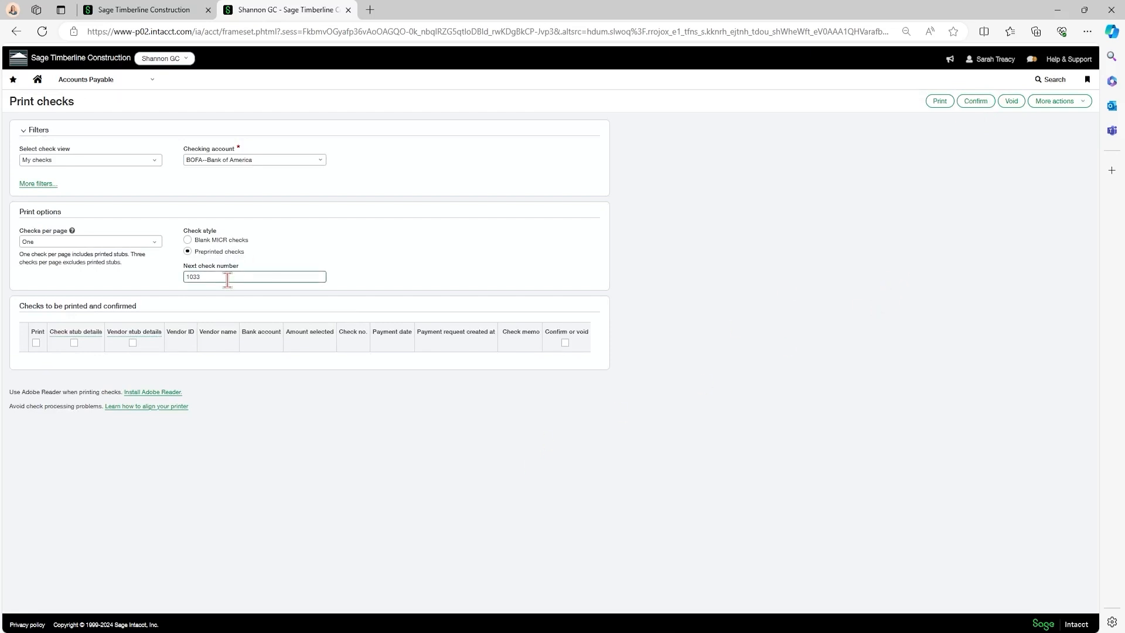
mouse_move(252, 457)
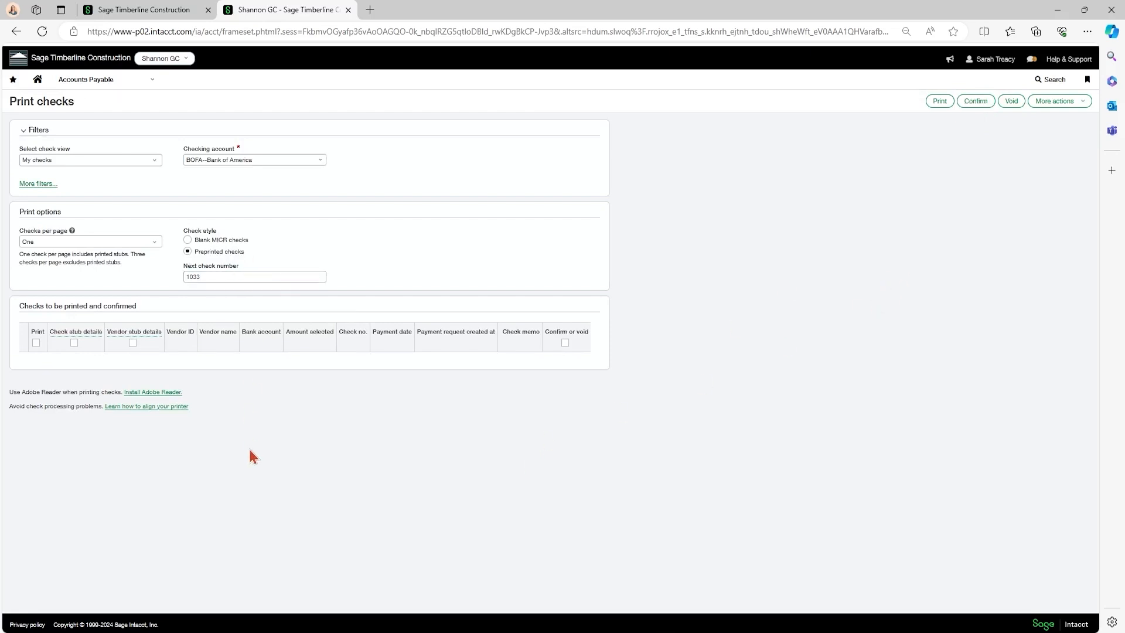